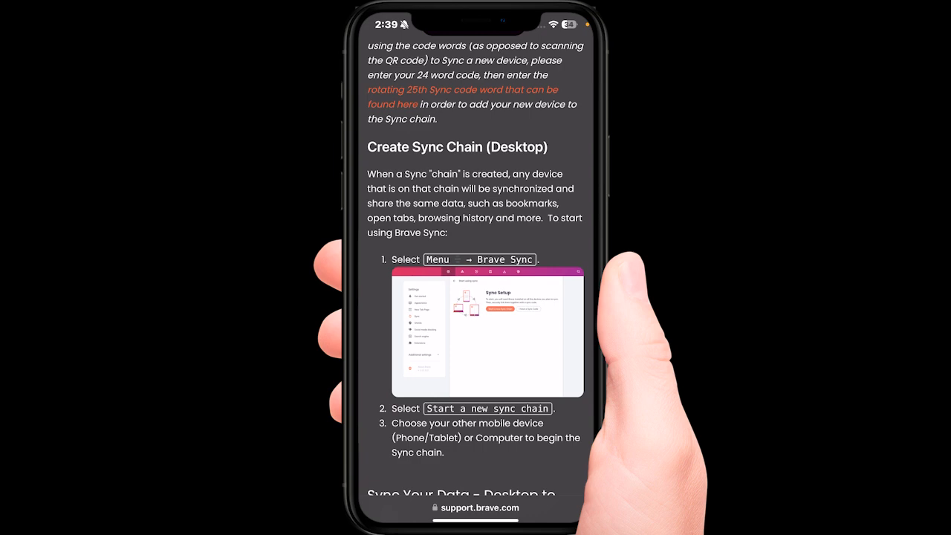
{"action": "scroll", "scroll_direction": "down", "scroll_amount": 3}
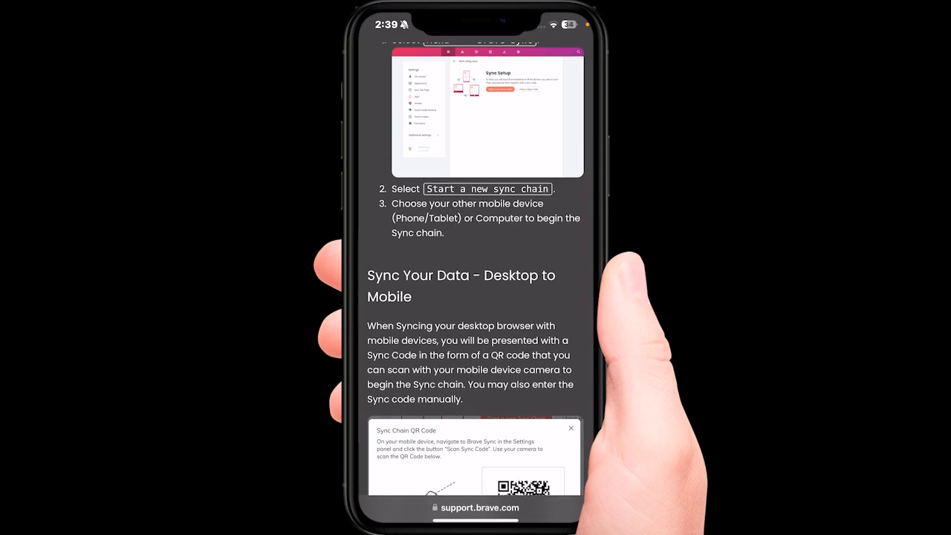
{"action": "scroll", "scroll_direction": "up", "scroll_amount": 3}
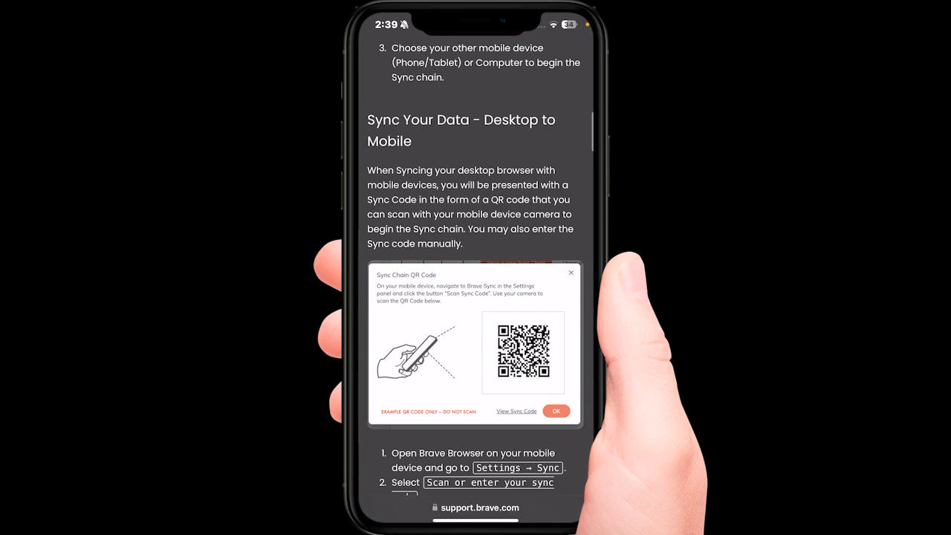
{"action": "scroll", "scroll_direction": "down", "scroll_amount": 3}
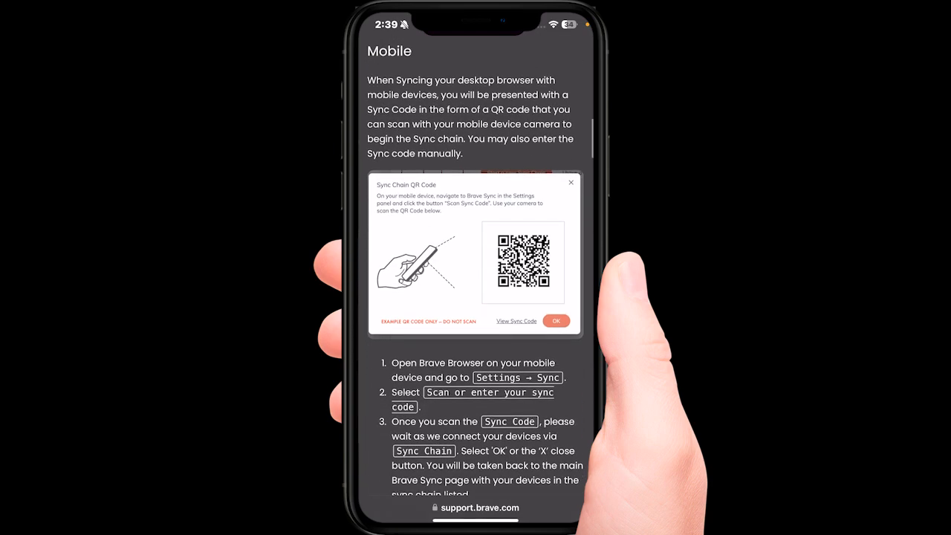
{"action": "scroll", "scroll_direction": "down", "scroll_amount": 3}
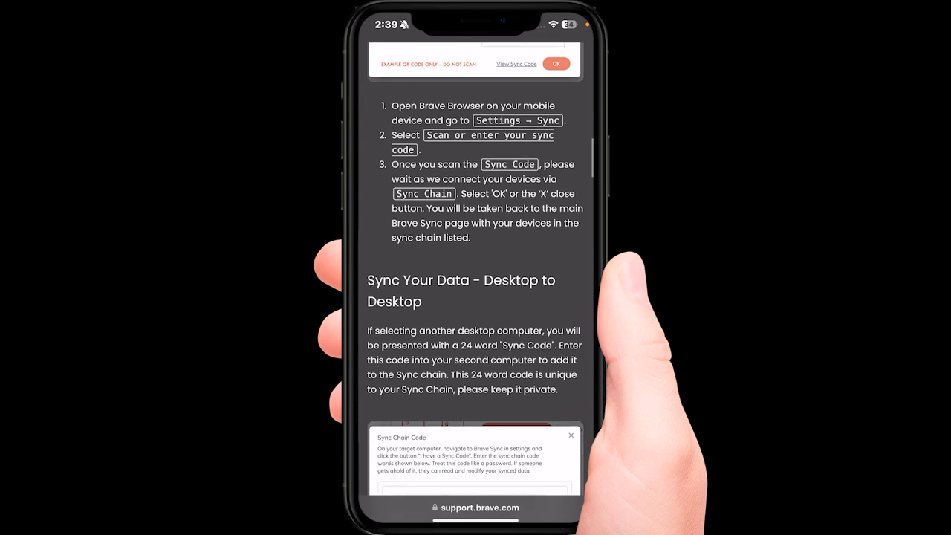
{"action": "scroll", "scroll_direction": "up", "scroll_amount": 3}
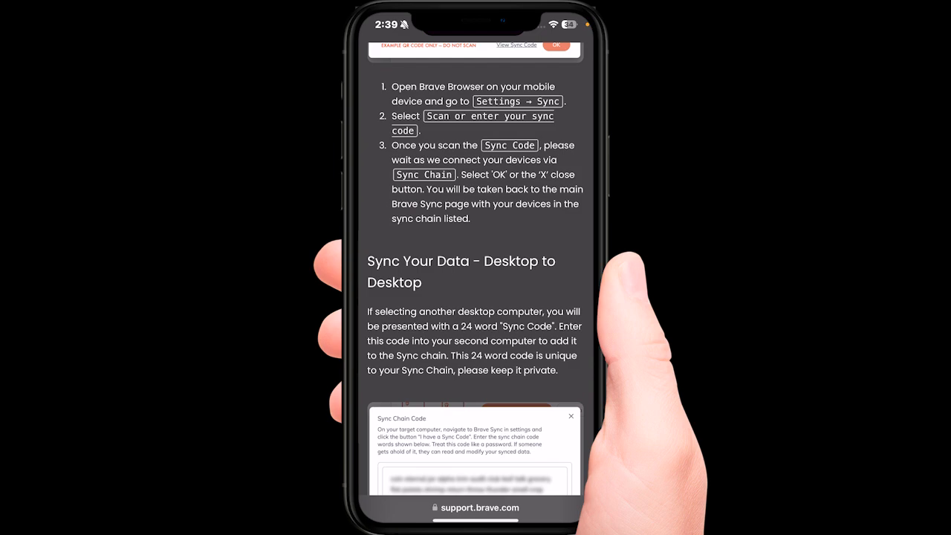
{"action": "scroll", "scroll_direction": "down", "scroll_amount": 3}
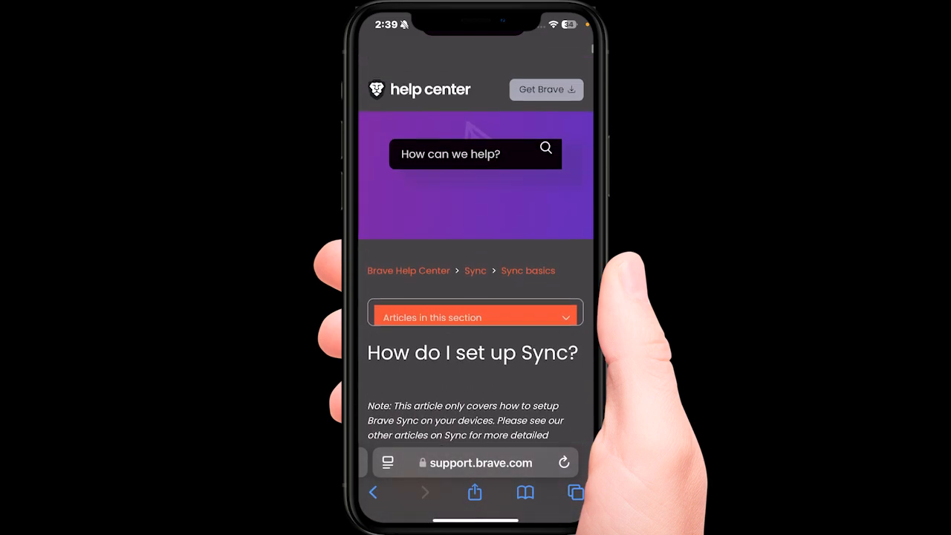
{"action": "scroll", "scroll_direction": "down", "scroll_amount": 3}
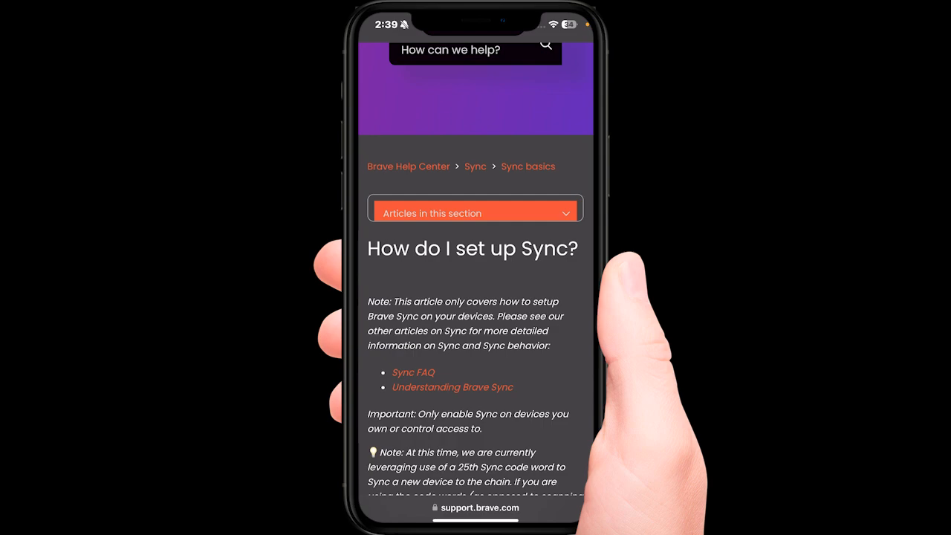